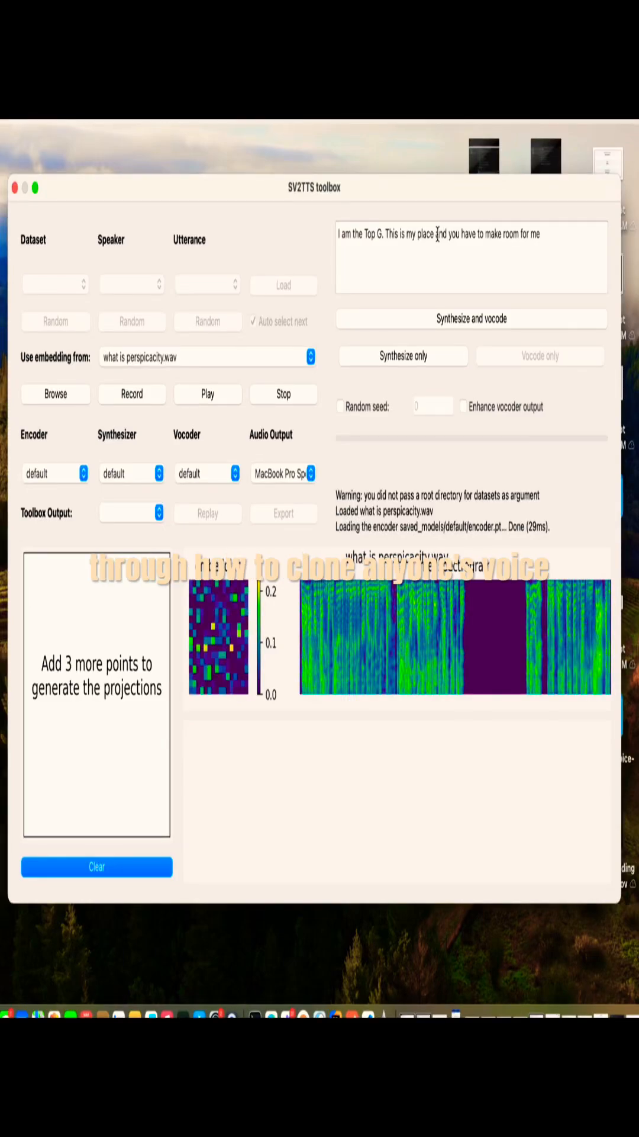
Run source venv/bin/activate, then start typing pip3 install -r requirements.txt in the terminal
{"action": "left_click", "coordinate": [471, 319]}
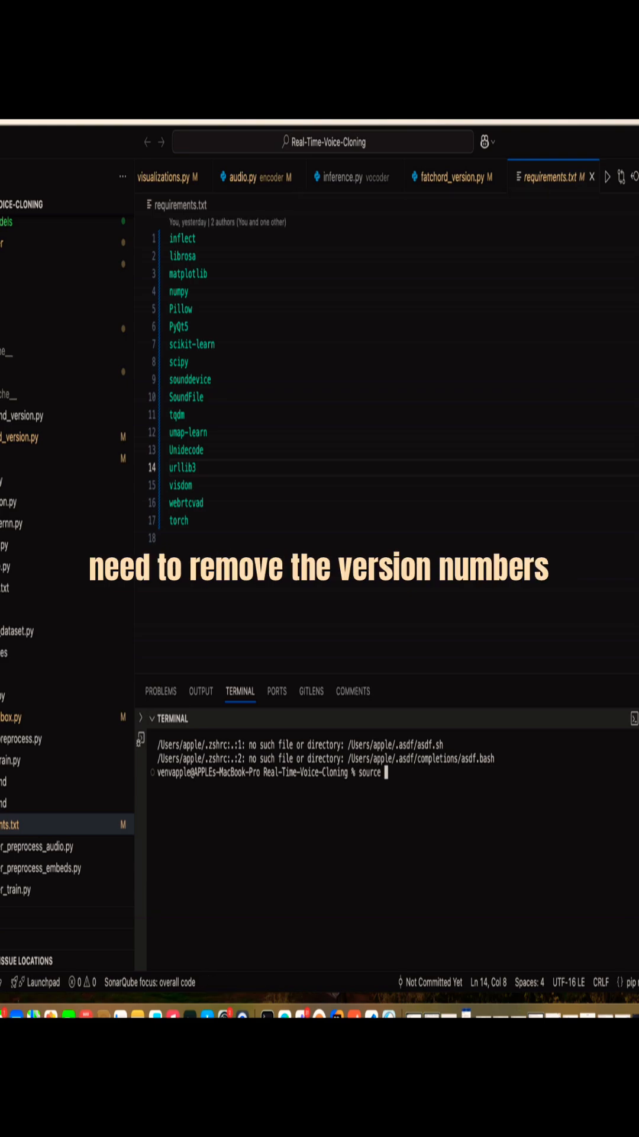
{"action": "type", "text": "venv/"}
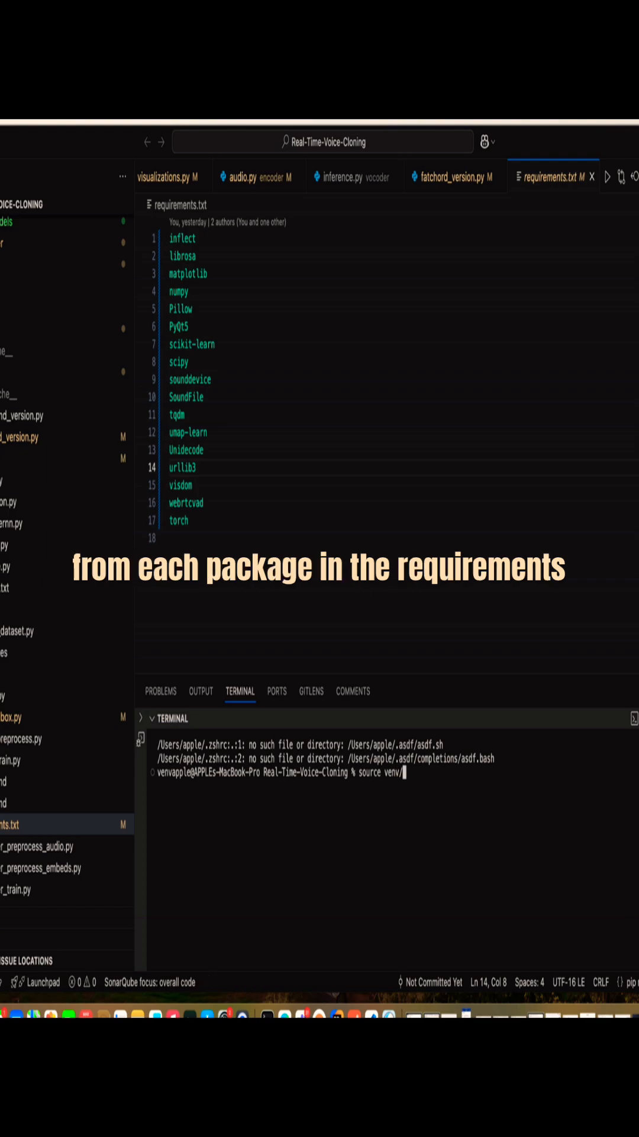
{"action": "type", "text": "bin/activate"}
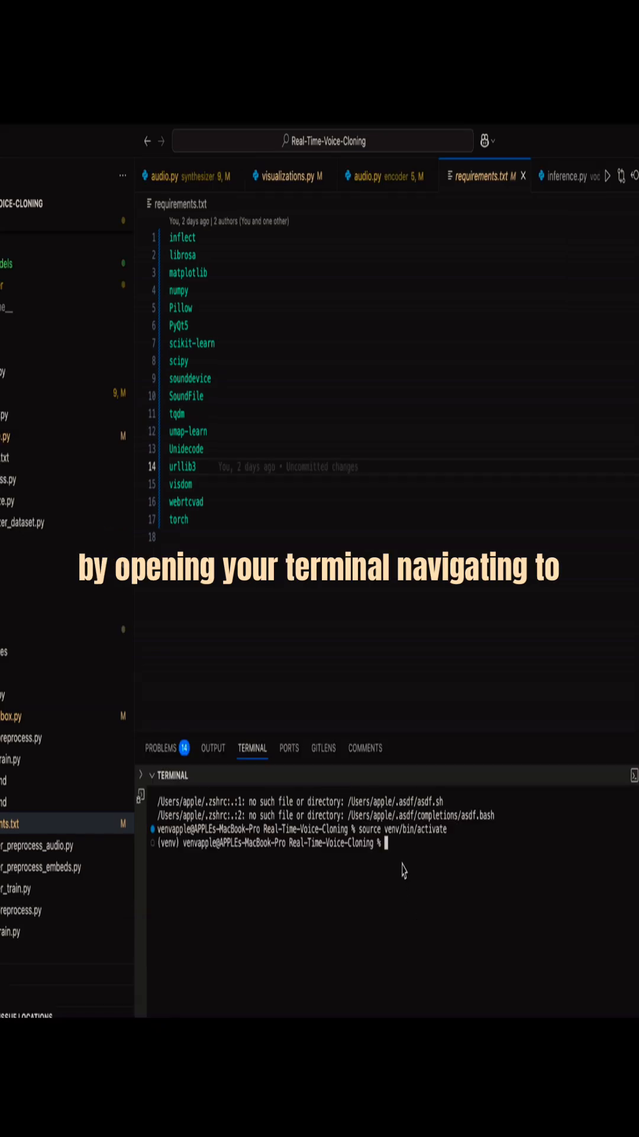
{"action": "type", "text": "pip3 install r"}
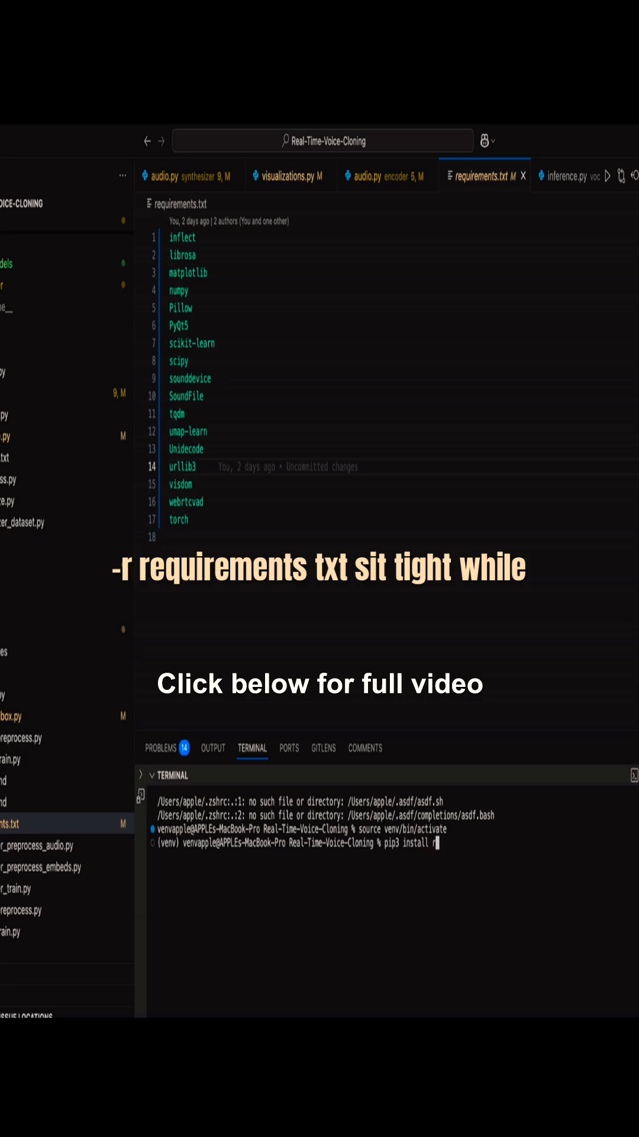
{"action": "type", "text": "-"}
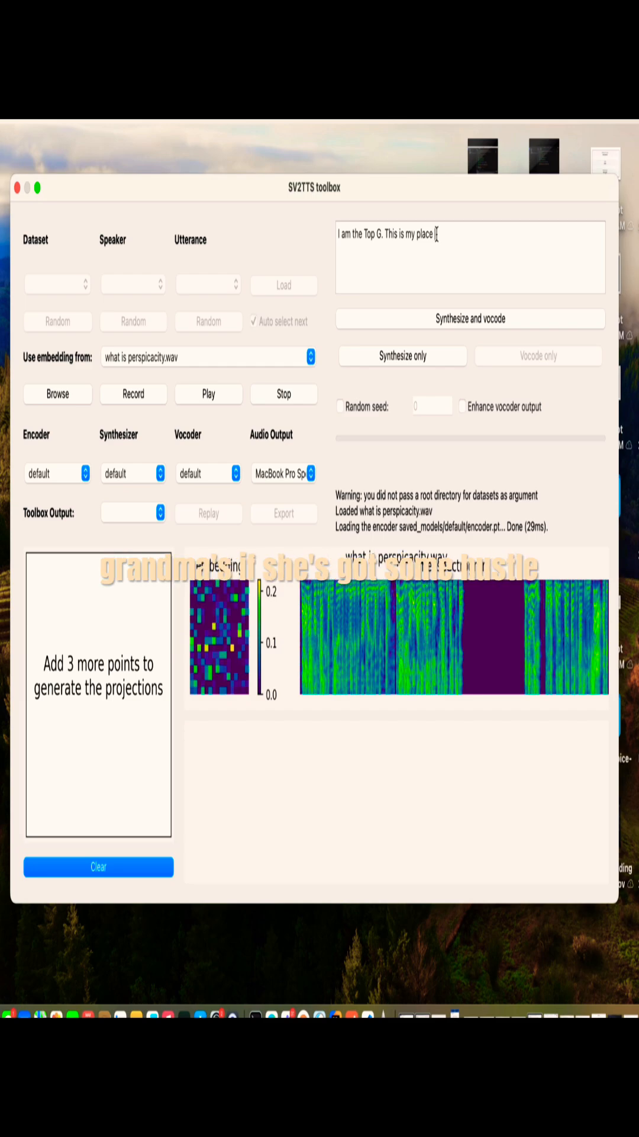
Complete the sentence with 'and you have to make room for me.'
{"action": "type", "text": "and you have to"}
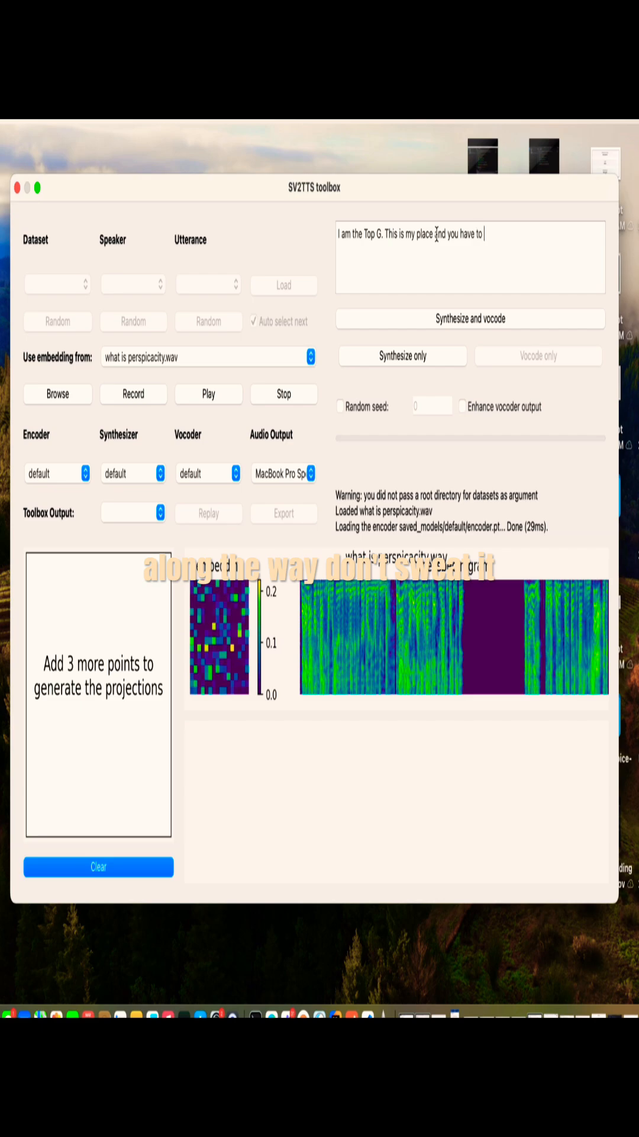
{"action": "type", "text": "make room for me."}
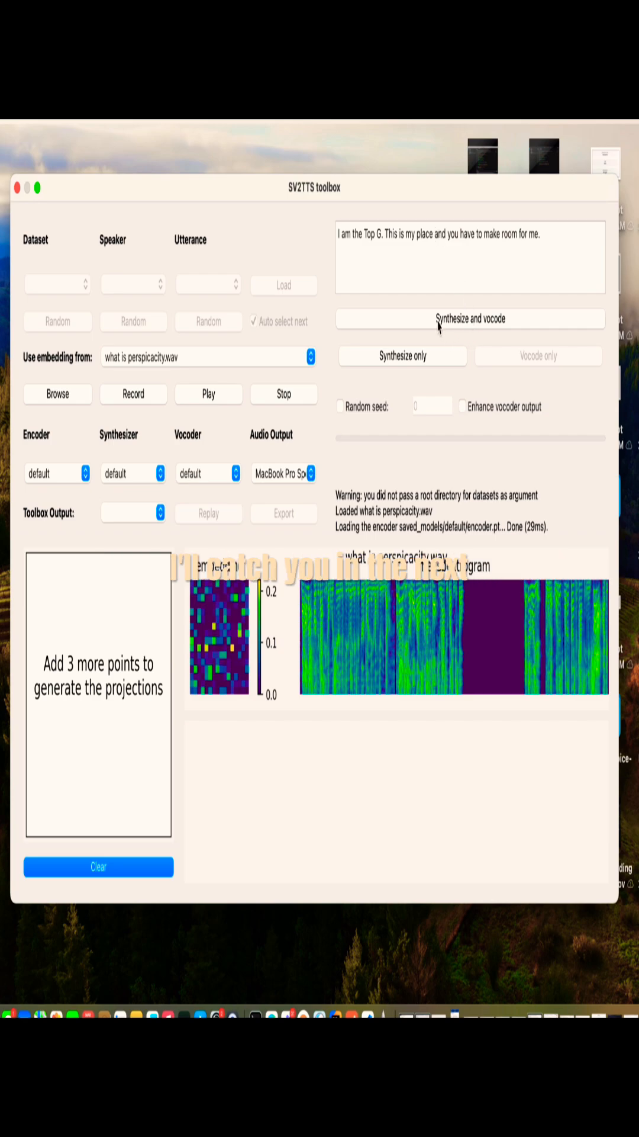
Synthesize and vocode the sentence in the cloned voice, producing a new embedding and mel spectrogram
{"action": "left_click", "coordinate": [470, 319]}
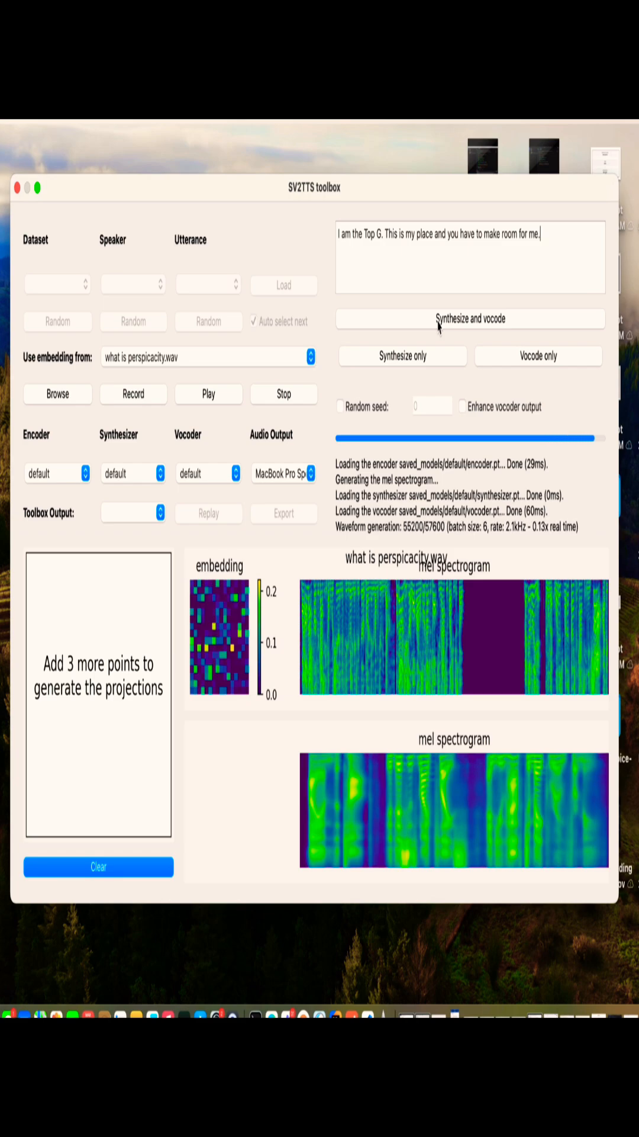
{"action": "left_click", "coordinate": [470, 319]}
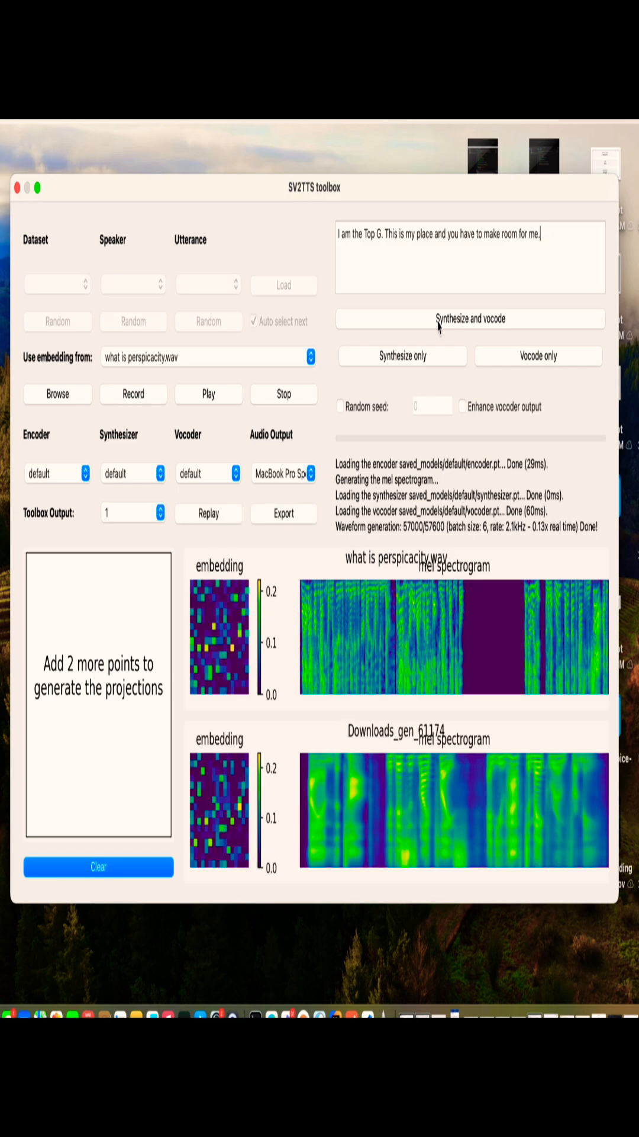